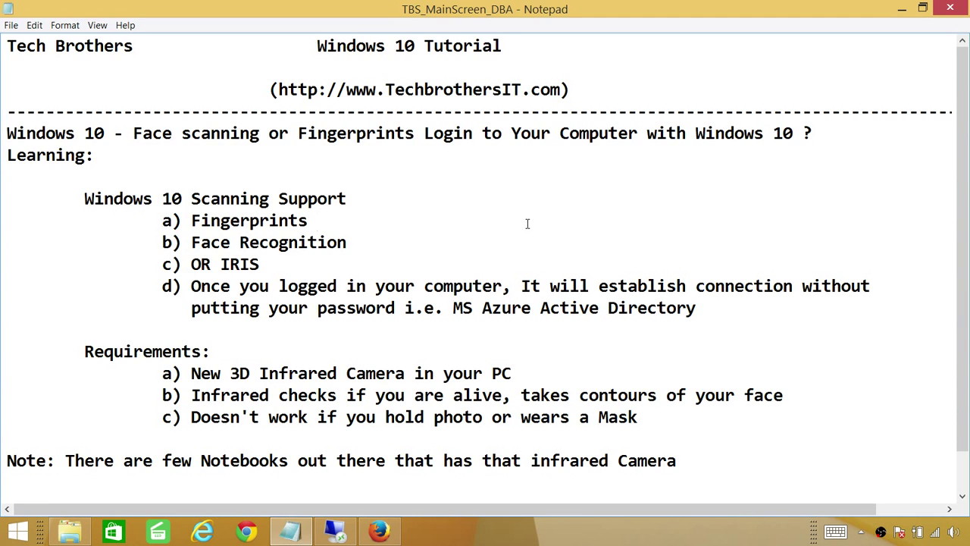
Advance through the presentation to reach the Windows Hello demonstration.
{"action": "left_click", "coordinate": [317, 220]}
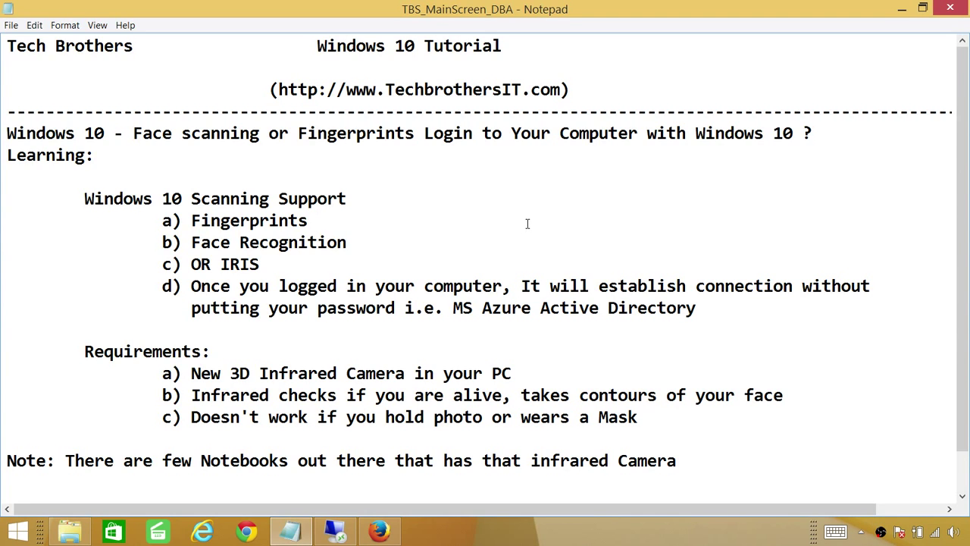
{"action": "left_click", "coordinate": [315, 220]}
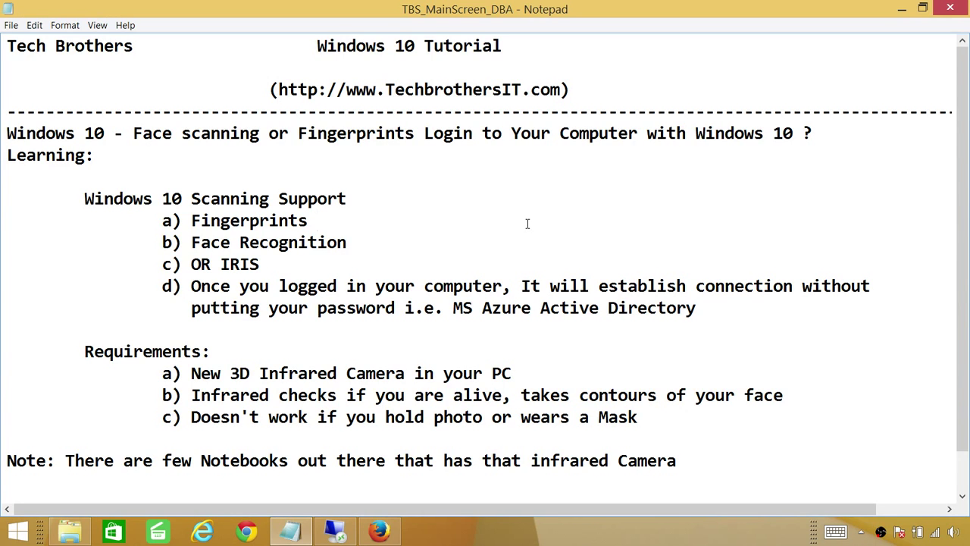
{"action": "left_click", "coordinate": [317, 220]}
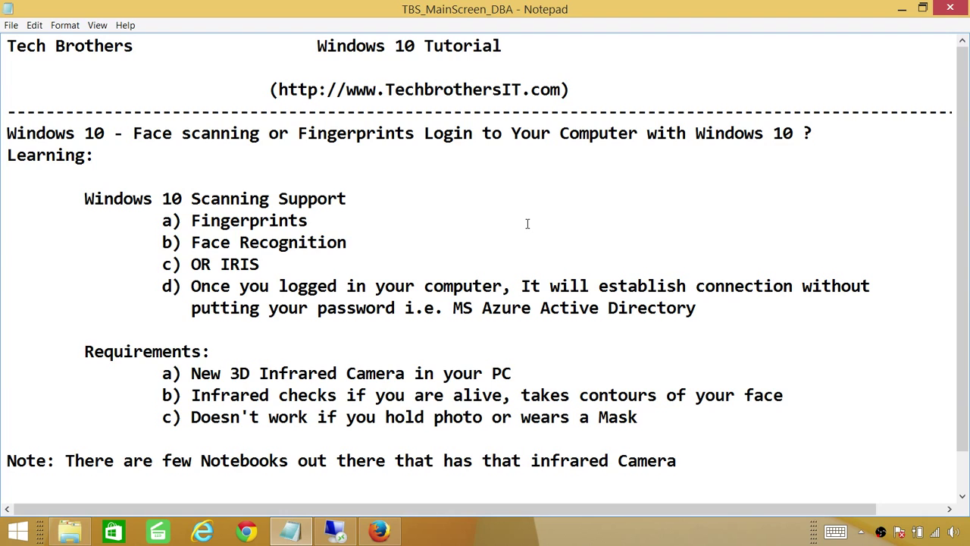
{"action": "left_click", "coordinate": [315, 220]}
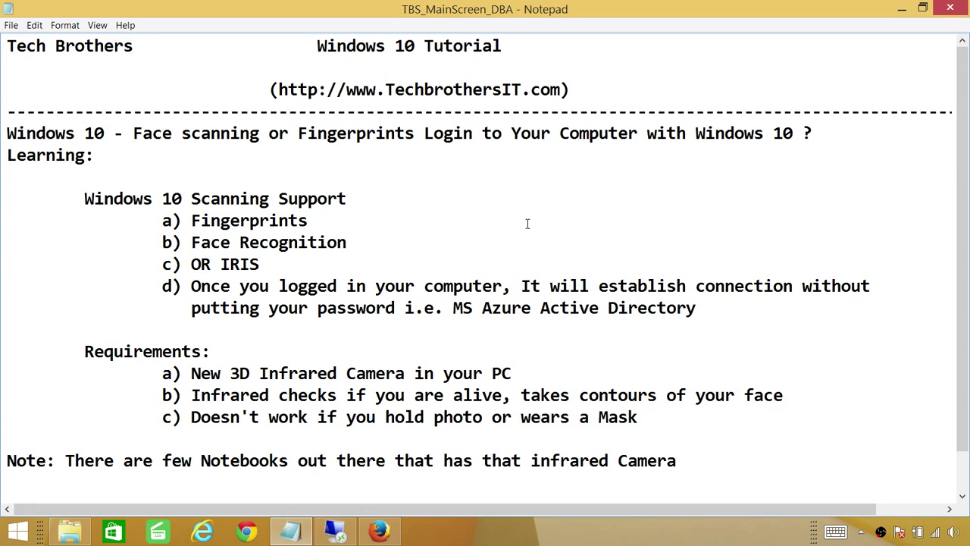
{"action": "left_click", "coordinate": [315, 221]}
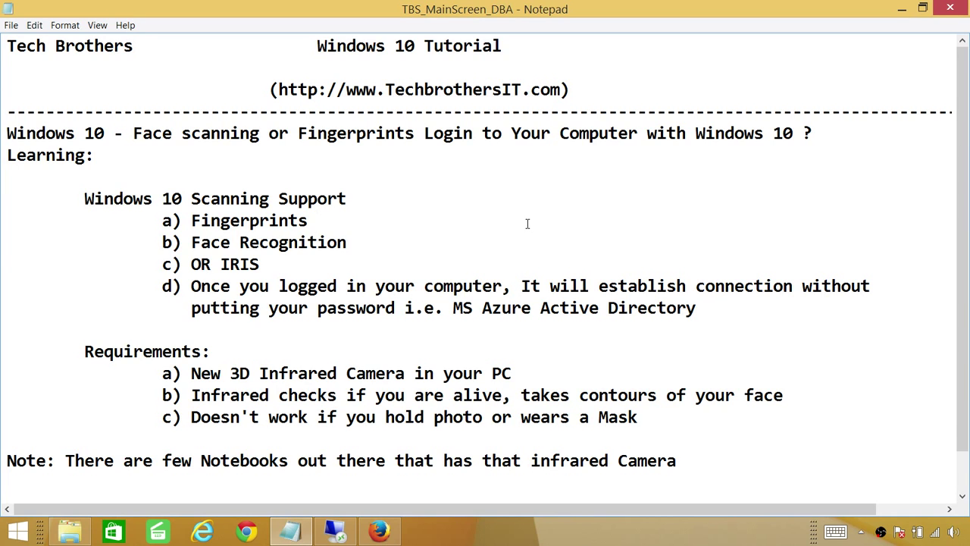
{"action": "left_click", "coordinate": [317, 220]}
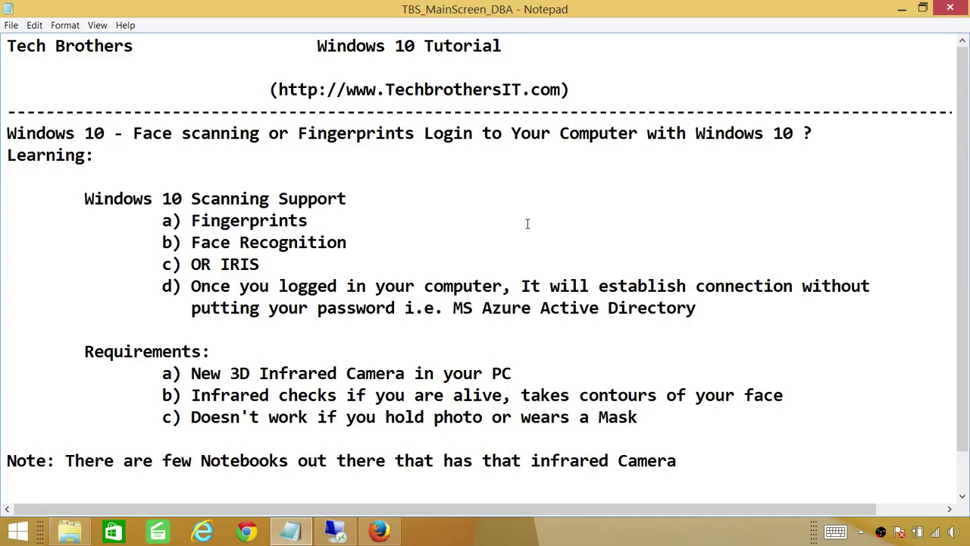
{"action": "left_click", "coordinate": [315, 220]}
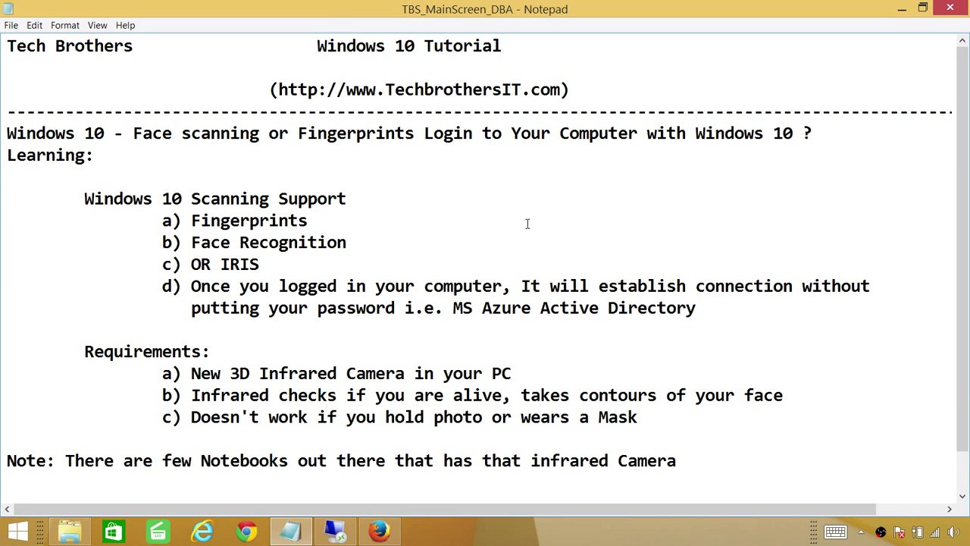
{"action": "left_click", "coordinate": [316, 221]}
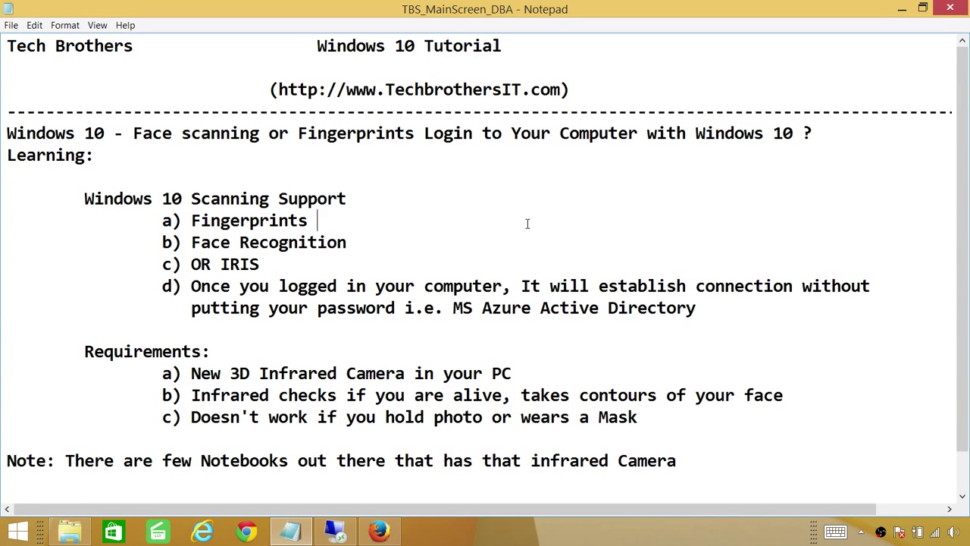
{"action": "mouse_move", "coordinate": [353, 528]}
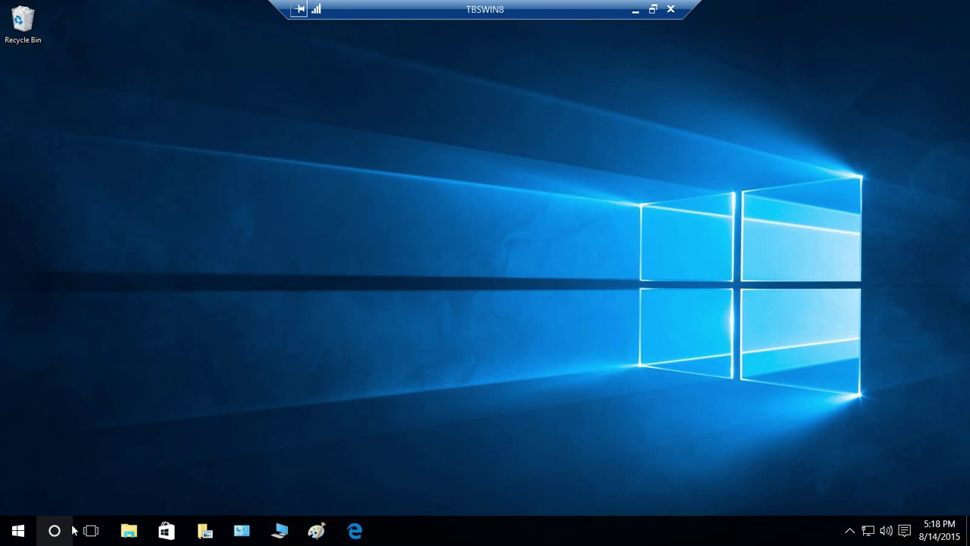
Search for 'Windows Hello' and dismiss the empty Settings results.
{"action": "left_click", "coordinate": [54, 529]}
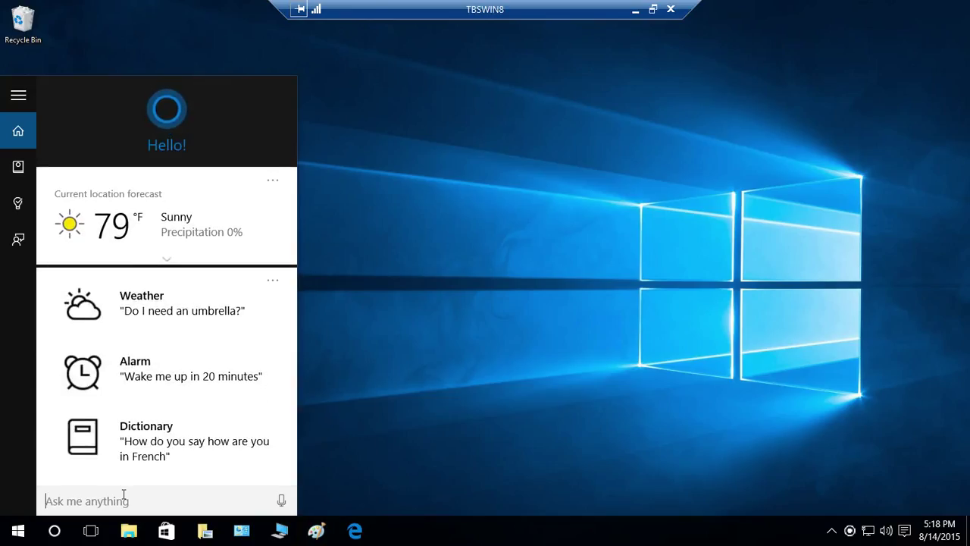
{"action": "type", "text": "Windows Hello"}
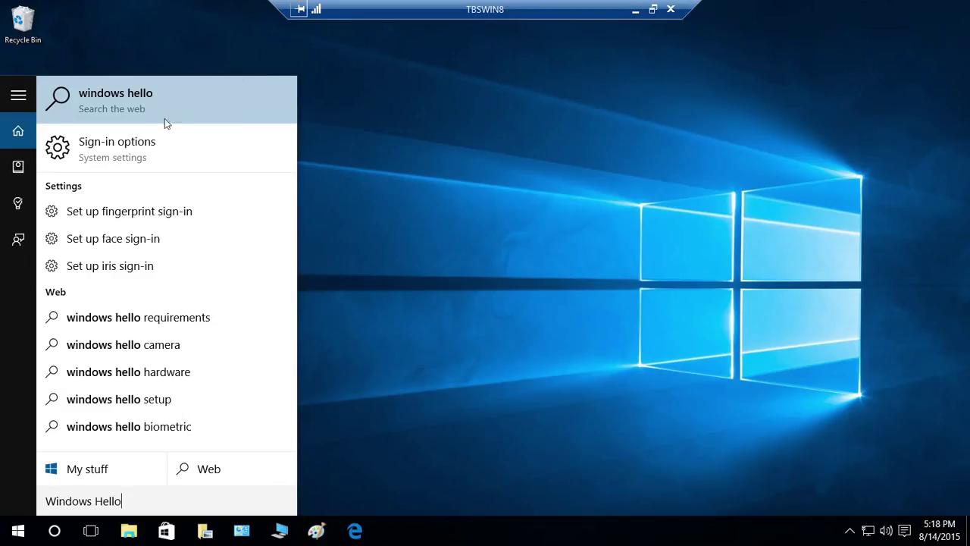
{"action": "mouse_move", "coordinate": [156, 150]}
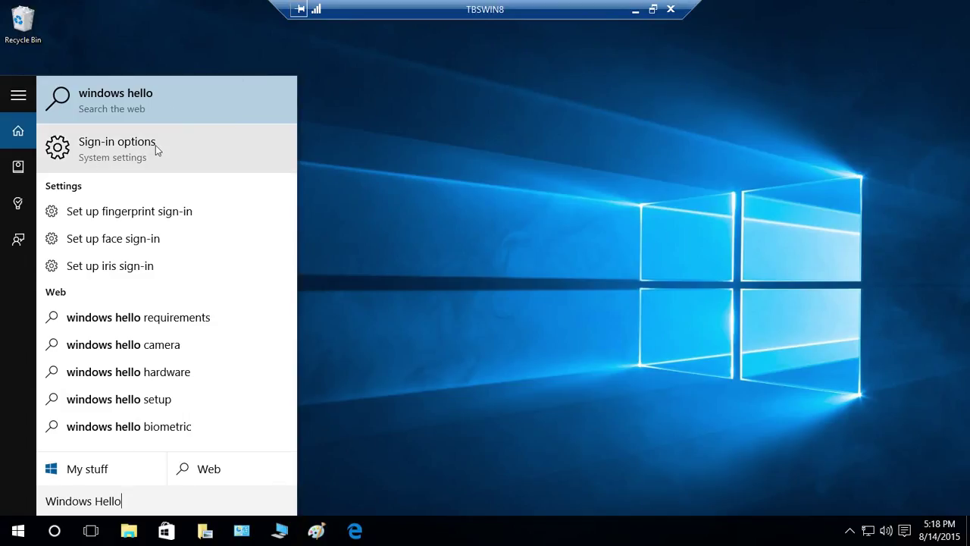
{"action": "mouse_move", "coordinate": [133, 191]}
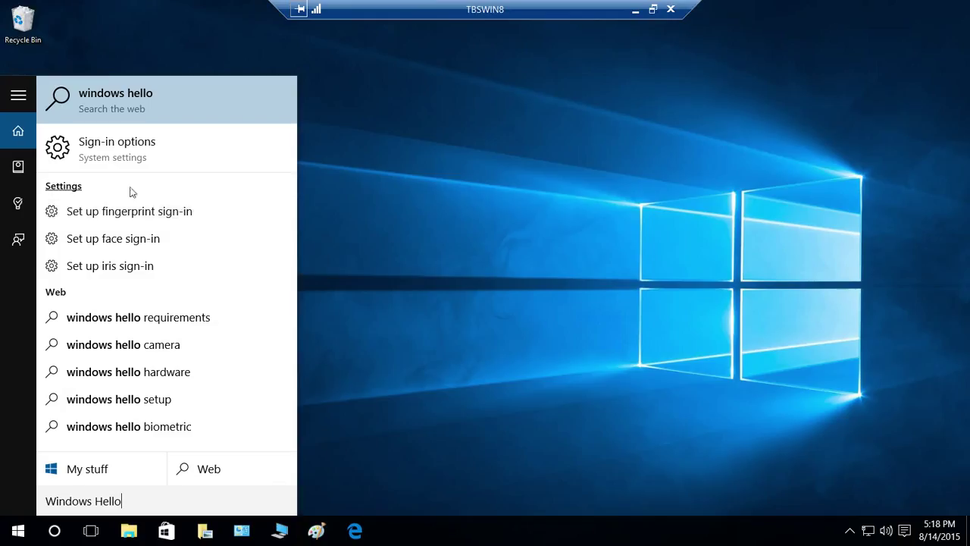
{"action": "mouse_move", "coordinate": [102, 192]}
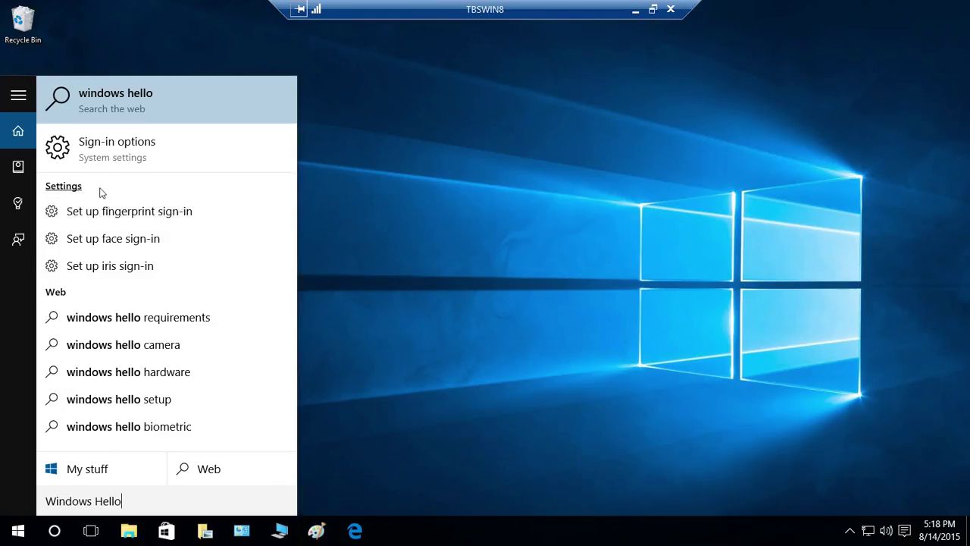
{"action": "mouse_move", "coordinate": [40, 269]}
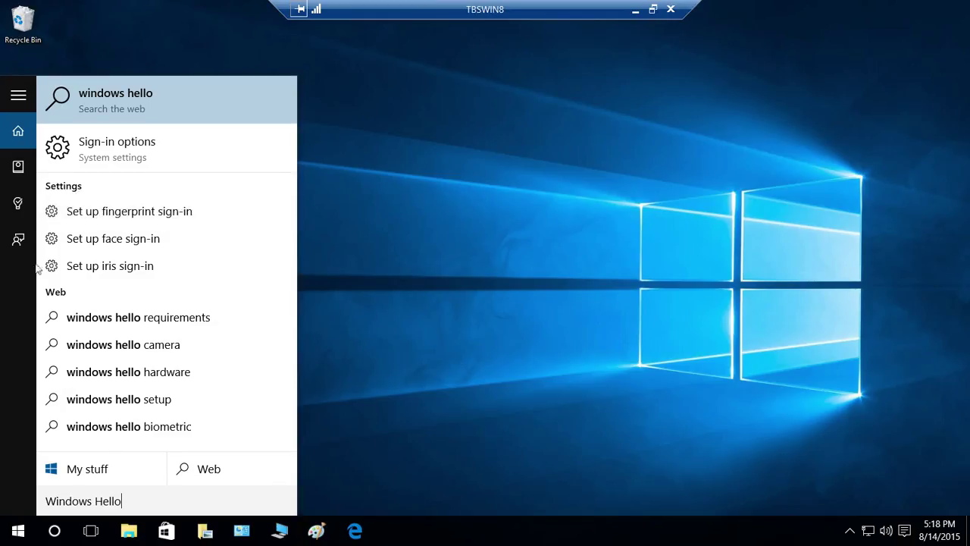
{"action": "mouse_move", "coordinate": [110, 265]}
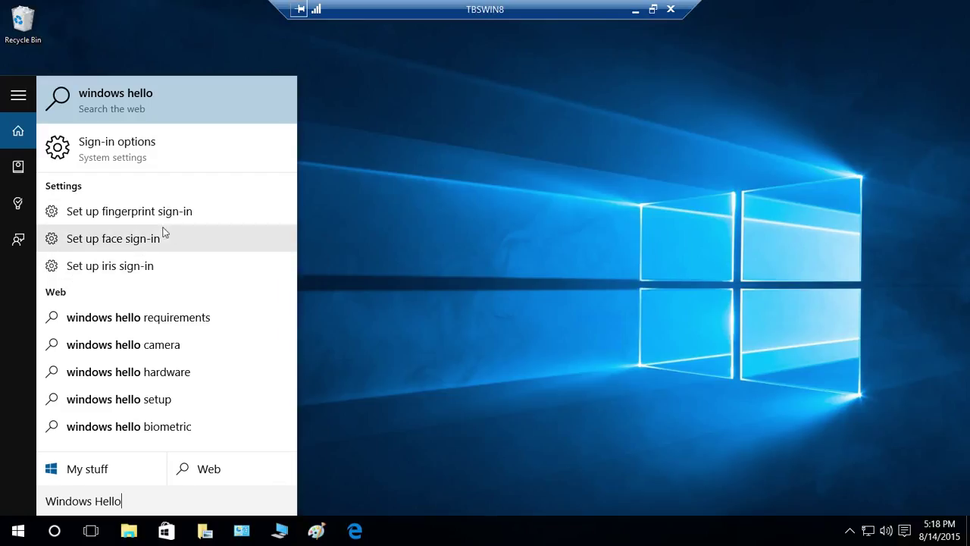
{"action": "mouse_move", "coordinate": [140, 217]}
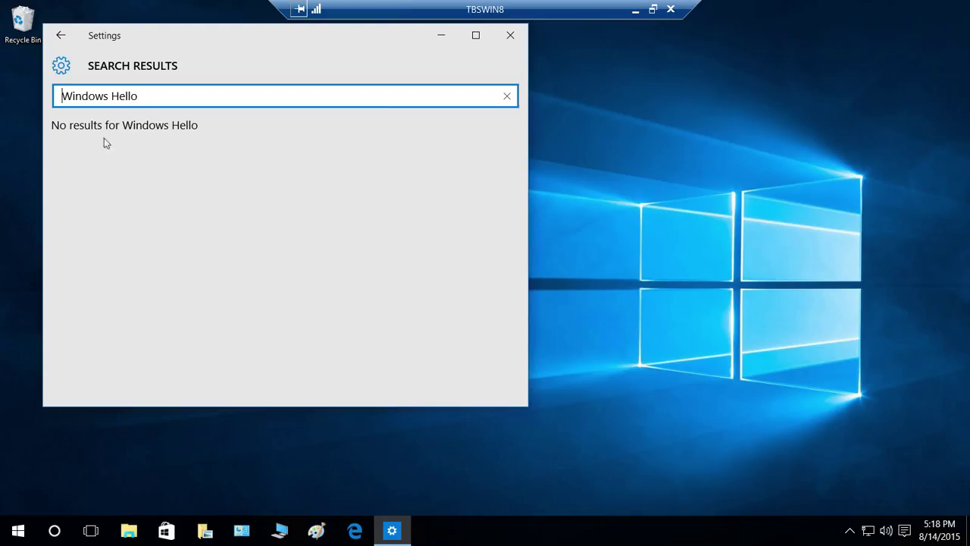
{"action": "mouse_move", "coordinate": [131, 139]}
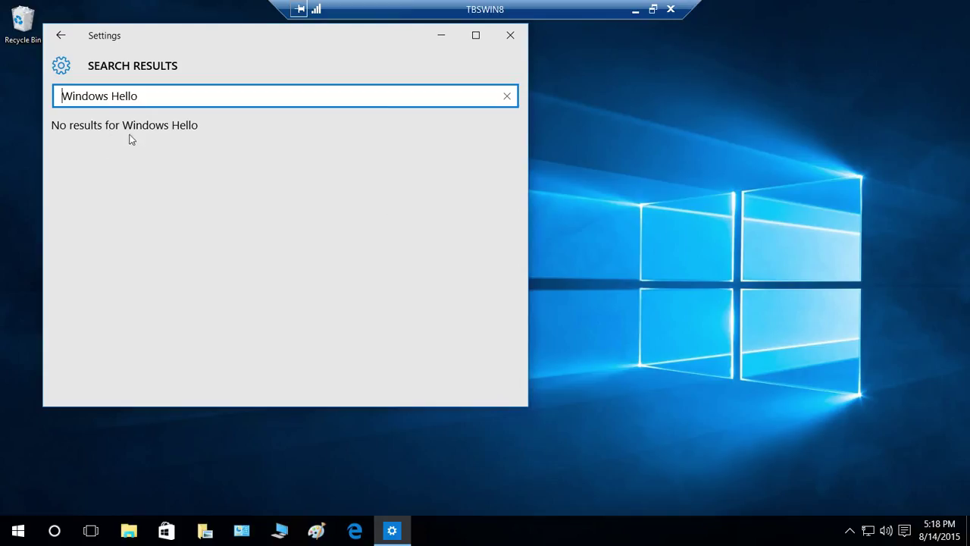
{"action": "mouse_move", "coordinate": [619, 102]}
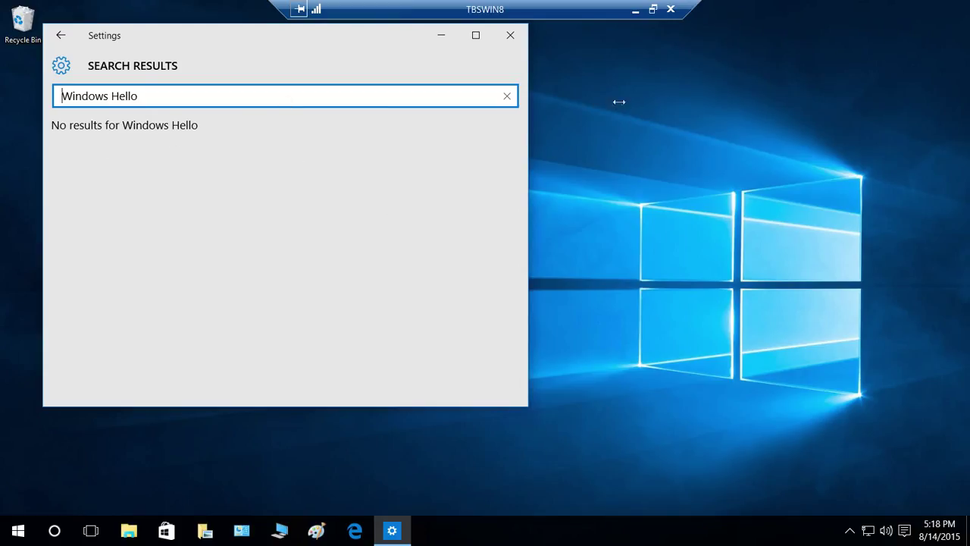
{"action": "left_click", "coordinate": [510, 34]}
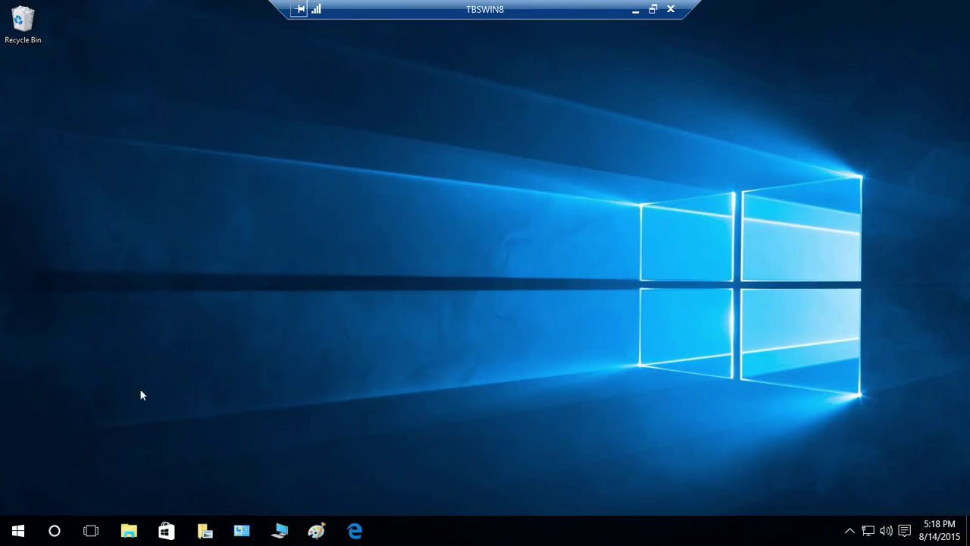
Search again from the taskbar to list face, fingerprint and iris sign-in setup.
{"action": "left_click", "coordinate": [55, 530]}
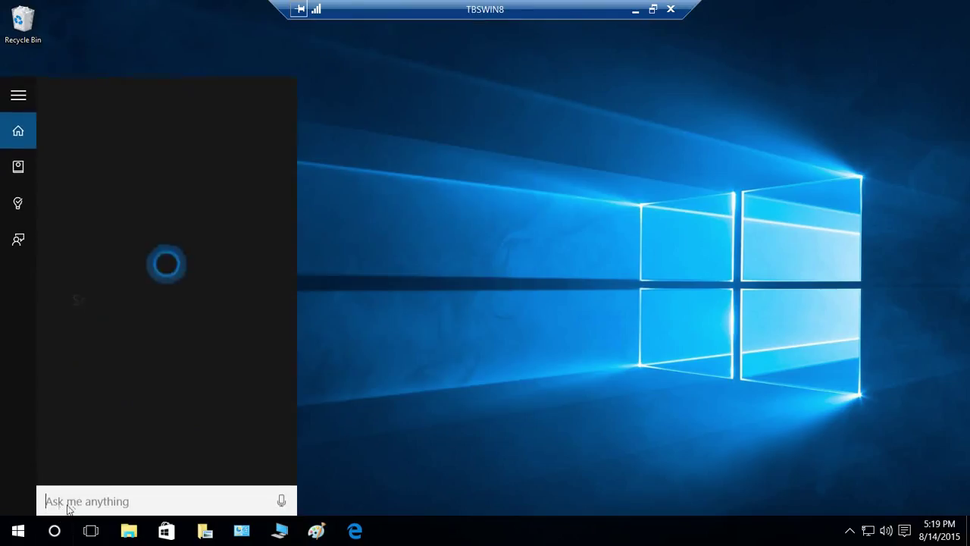
{"action": "type", "text": "windows hello"}
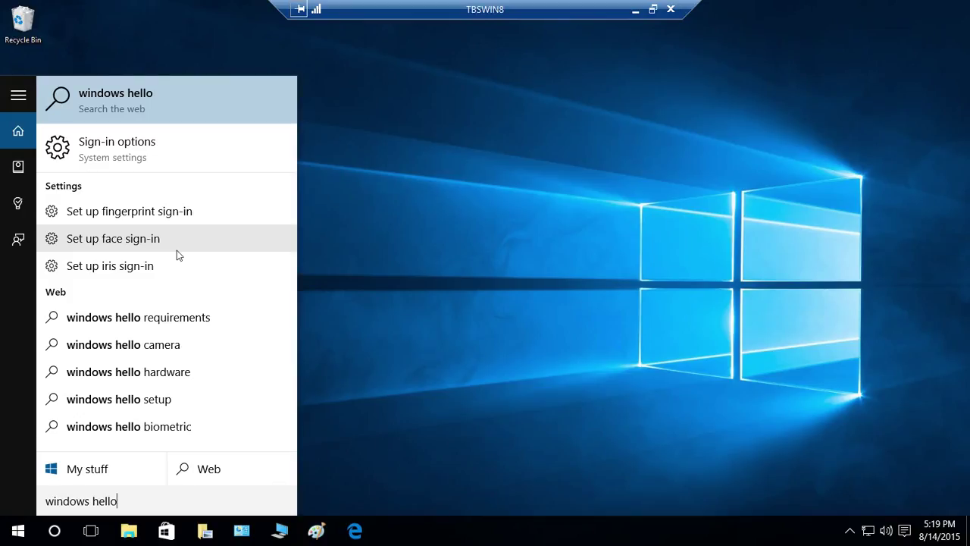
{"action": "mouse_move", "coordinate": [188, 250]}
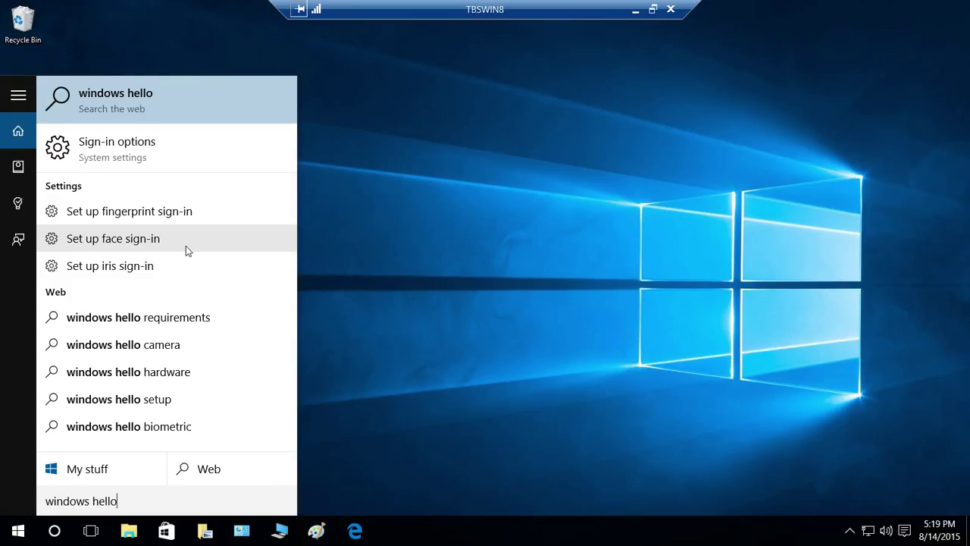
{"action": "mouse_move", "coordinate": [201, 246]}
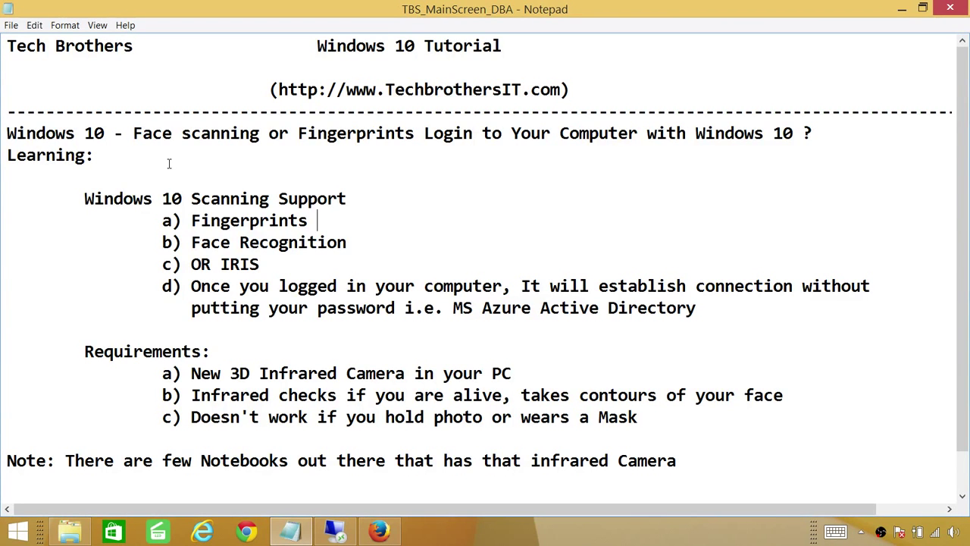
{"action": "mouse_move", "coordinate": [221, 157]}
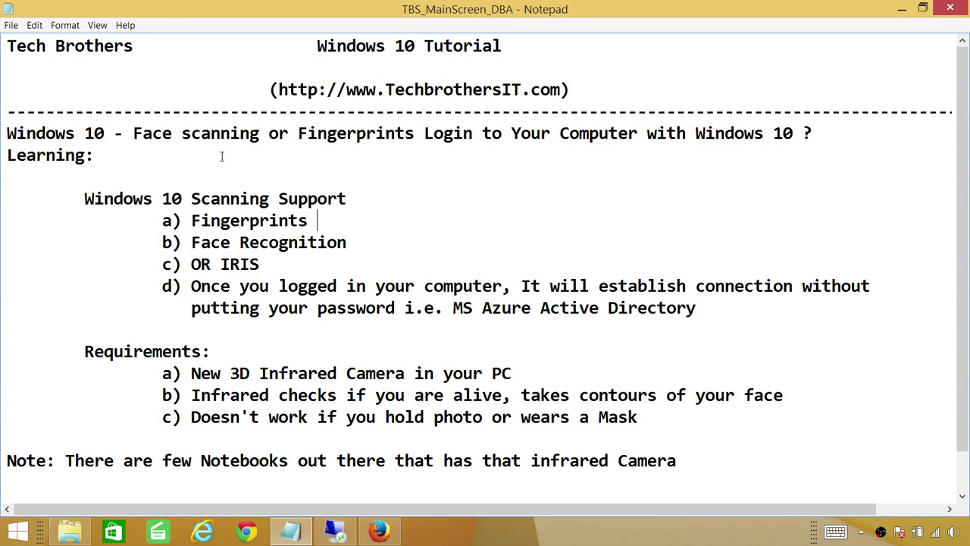